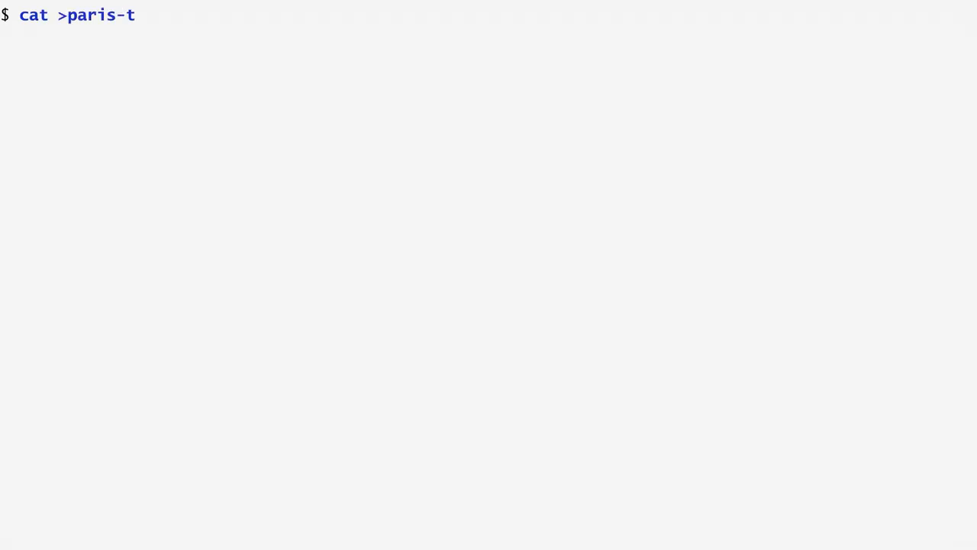
- Write the paris-time script with #!/bin/sh and TZ=Europe/Paris date lines
{"action": "type", "text": "ime"}
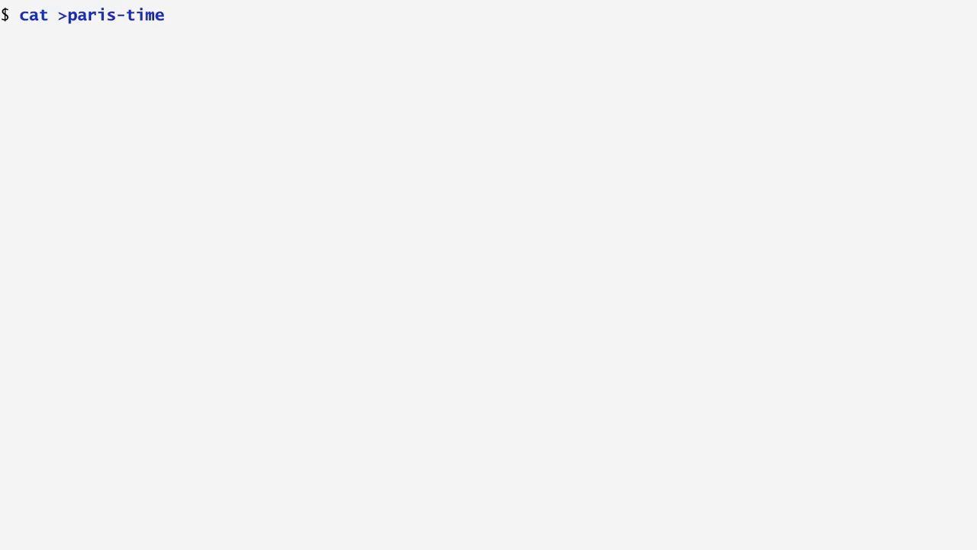
{"action": "type", "text": "#!/bin/sh"}
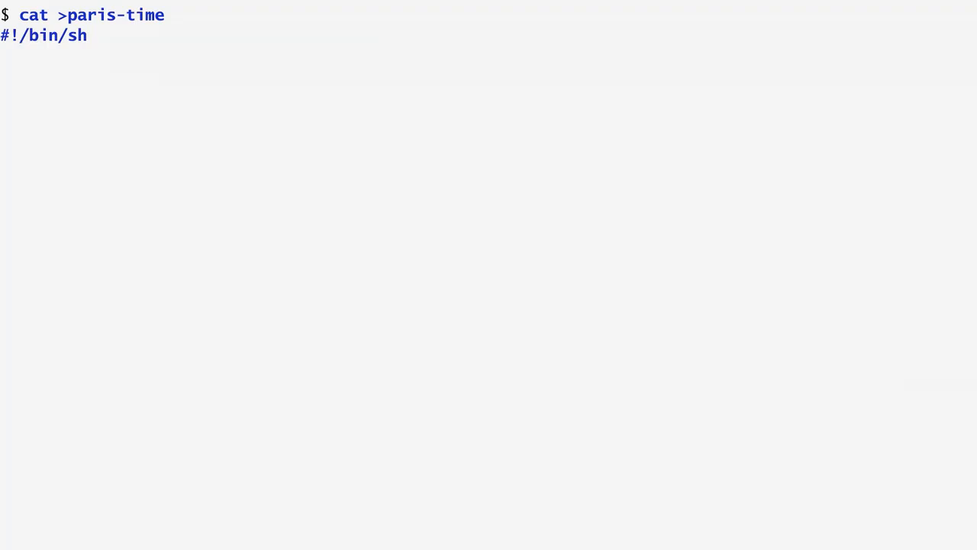
{"action": "type", "text": "TZ=Eu"}
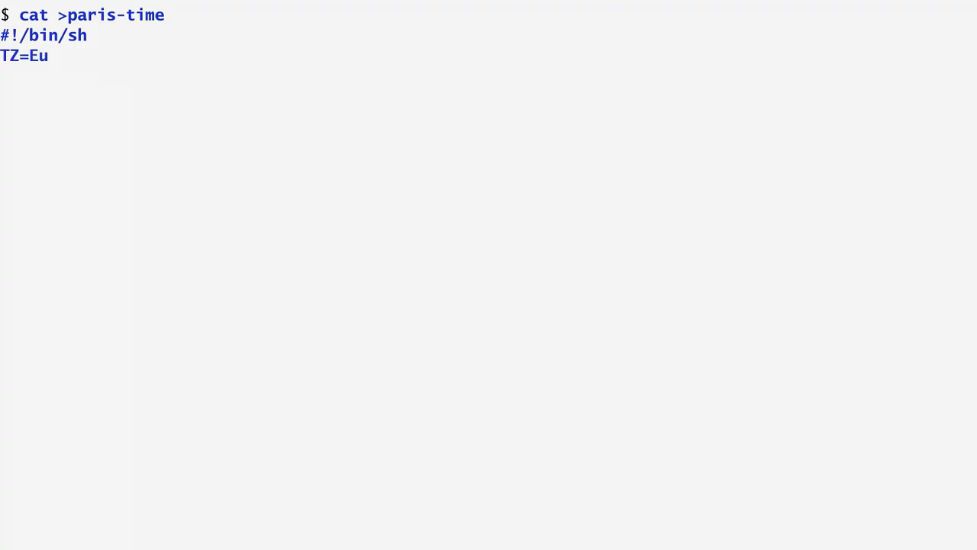
{"action": "type", "text": "rope/Paris date"}
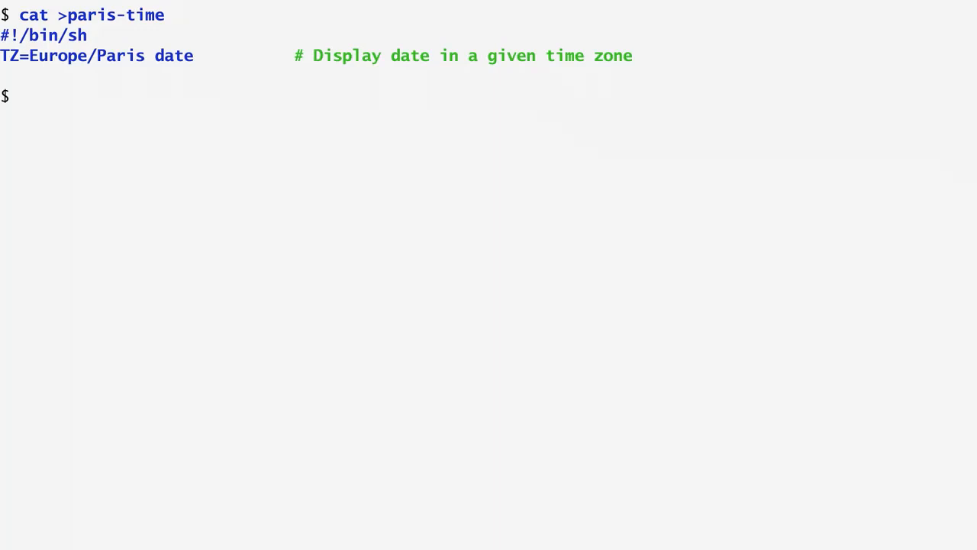
{"action": "type", "text": "sh pa"}
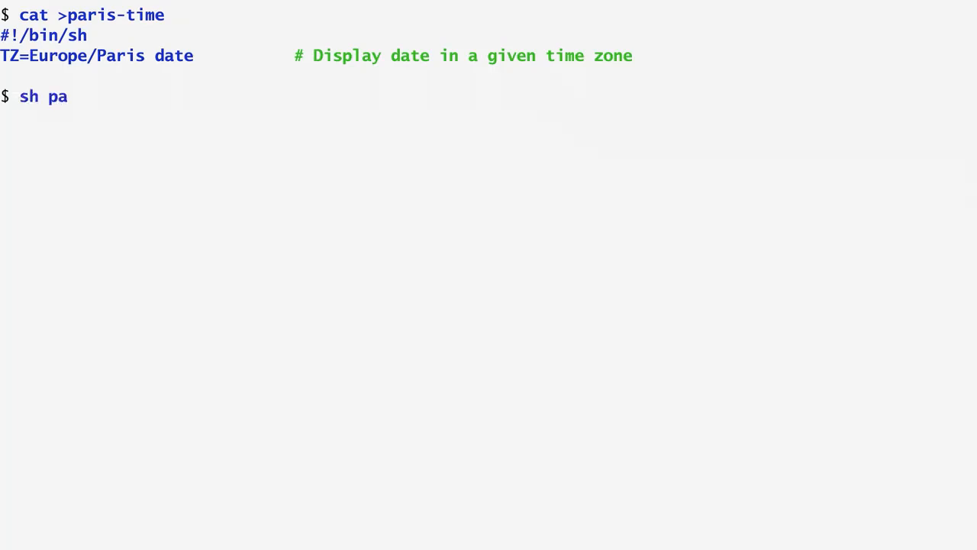
- Run paris-time via sh (06:59:59 CET) and compare with local date (08:00:05 EET)
{"action": "key", "text": "Return"}
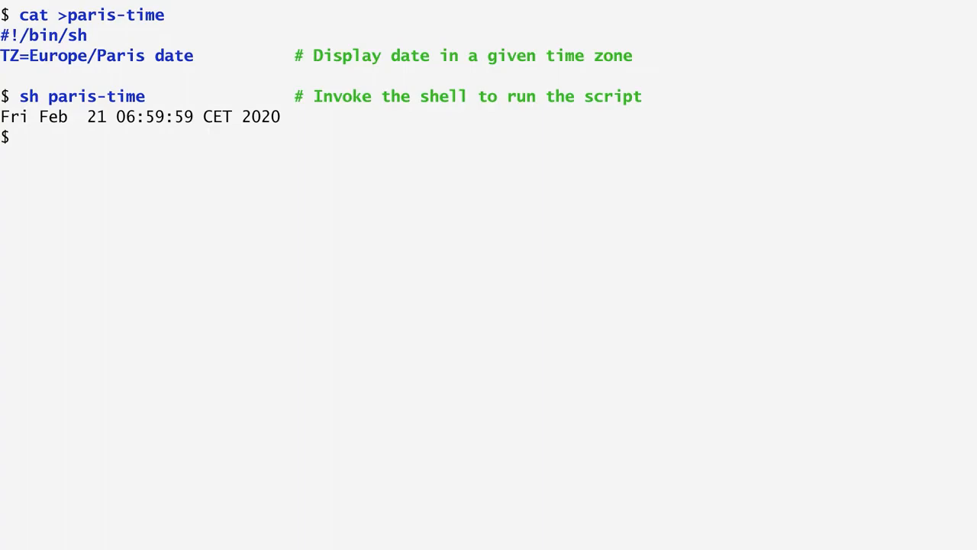
{"action": "type", "text": "date"}
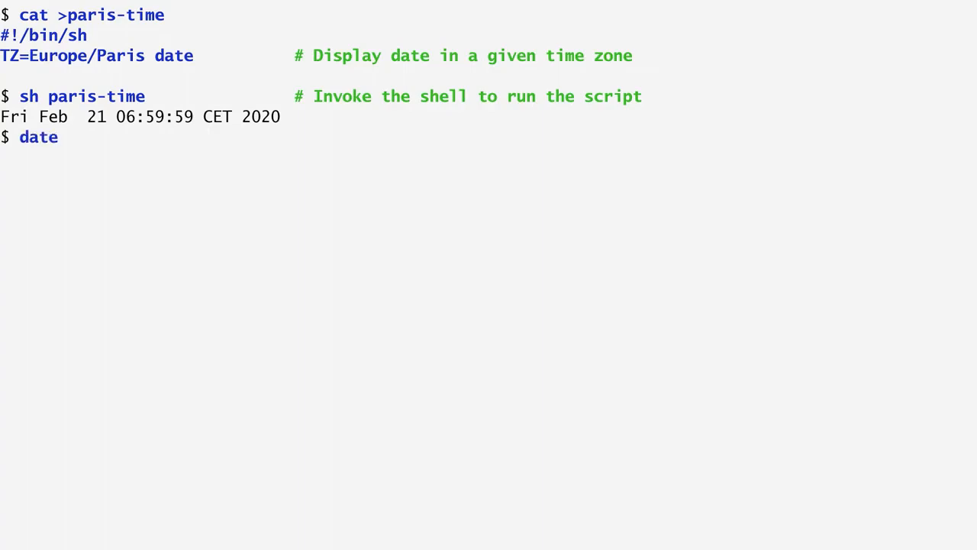
{"action": "key", "text": "Return"}
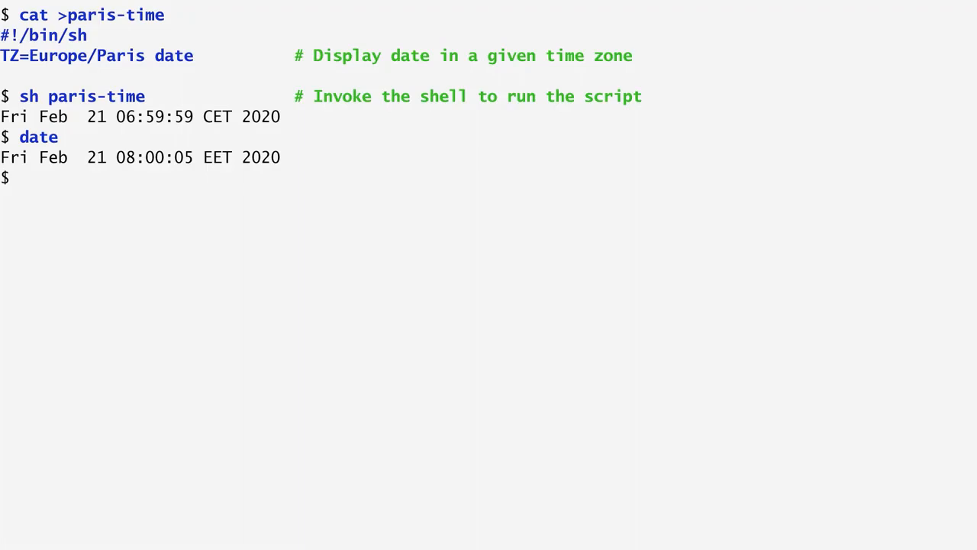
{"action": "type", "text": "chmod"}
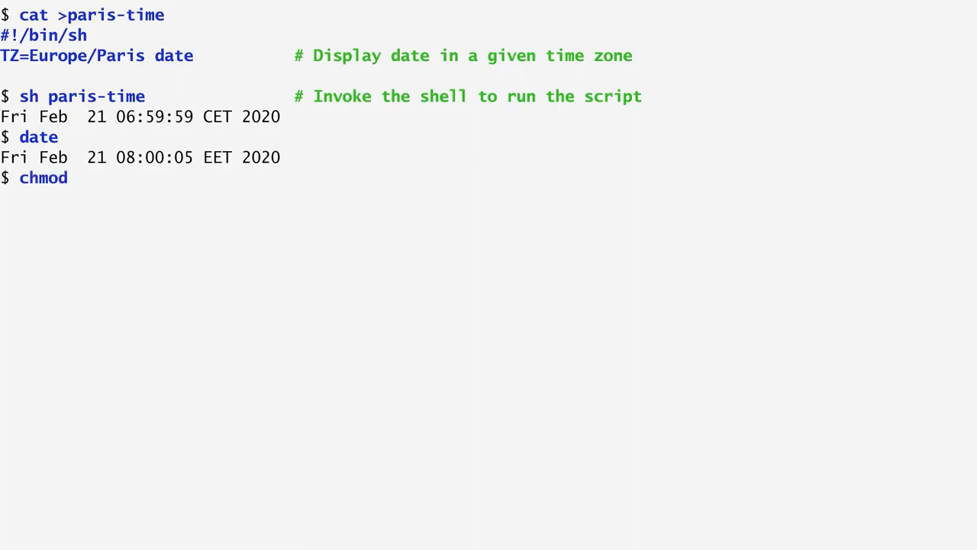
- Make paris-time executable with chmod +x and run ./paris-time, printing 07:00:13 CET
{"action": "type", "text": "+x paris-time"}
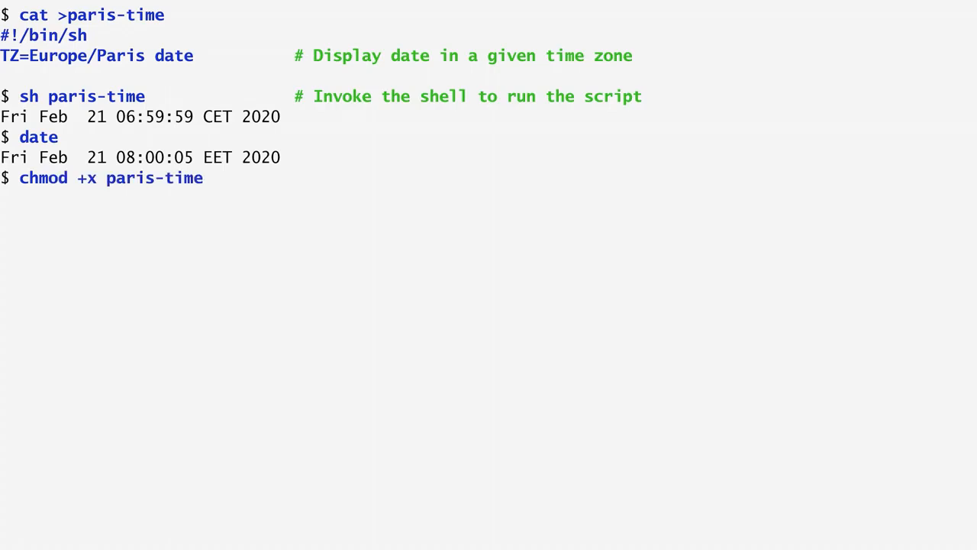
{"action": "key", "text": "Return"}
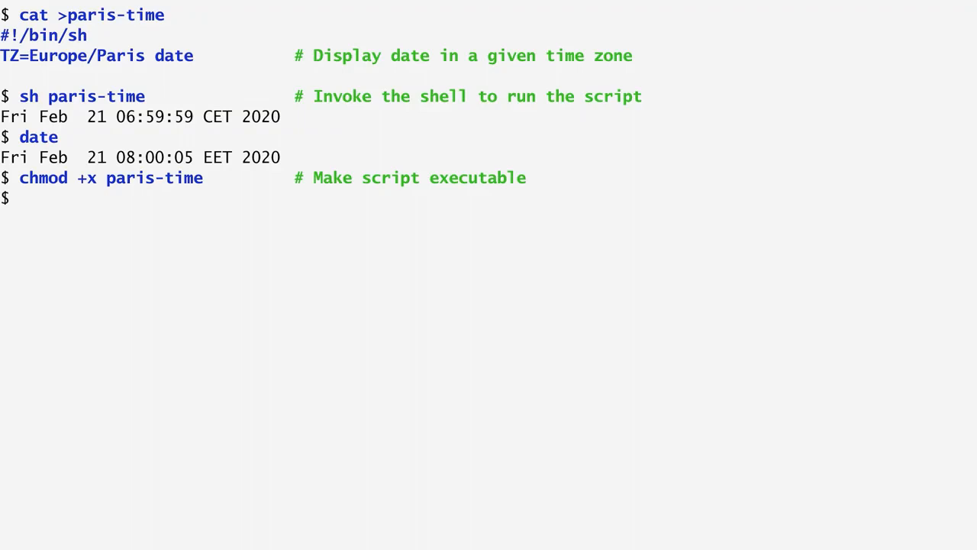
{"action": "type", "text": "./par"}
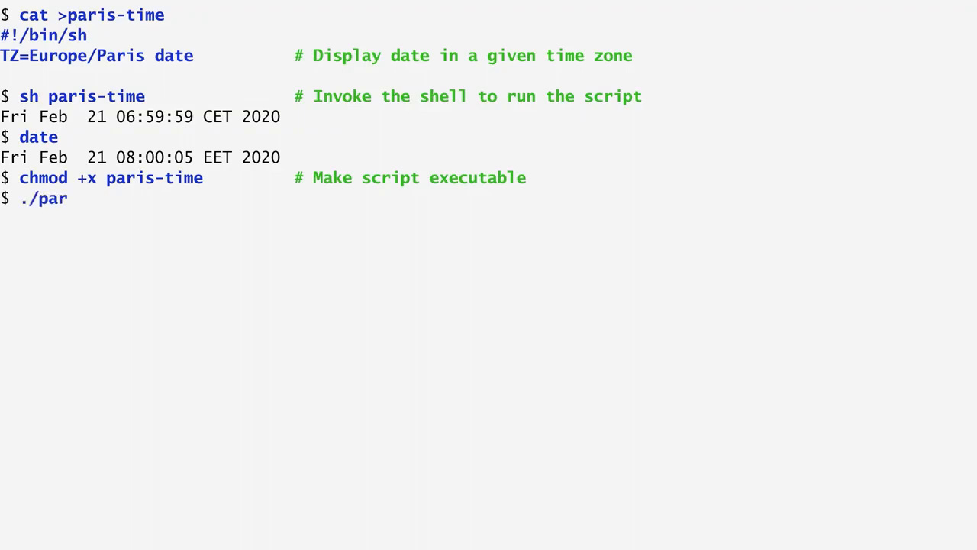
{"action": "key", "text": "Return"}
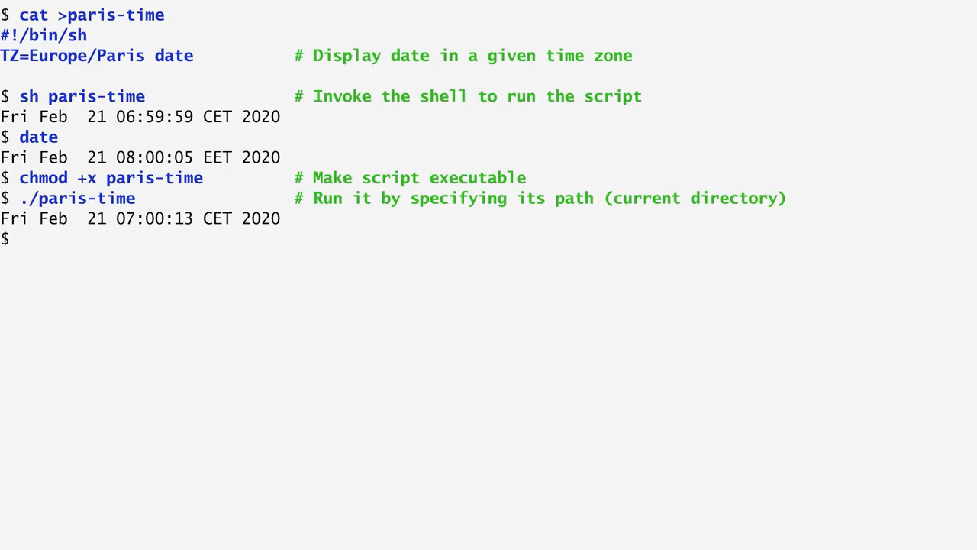
- Append the current directory to PATH and run paris-time by name, printing 07:00:29 CET
{"action": "type", "text": "PATH=$PATH:."}
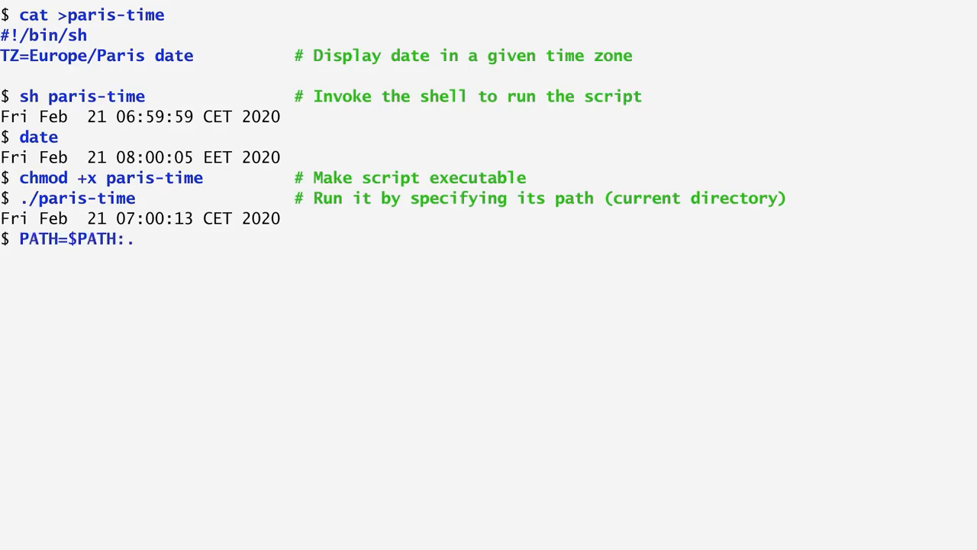
{"action": "key", "text": "Return"}
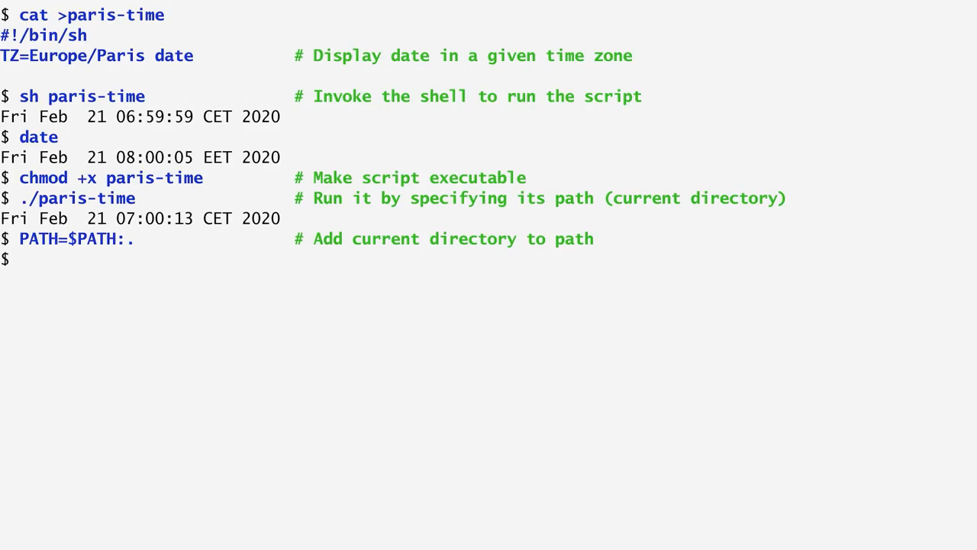
{"action": "type", "text": "paris-time                  # Run it without specifying a path"}
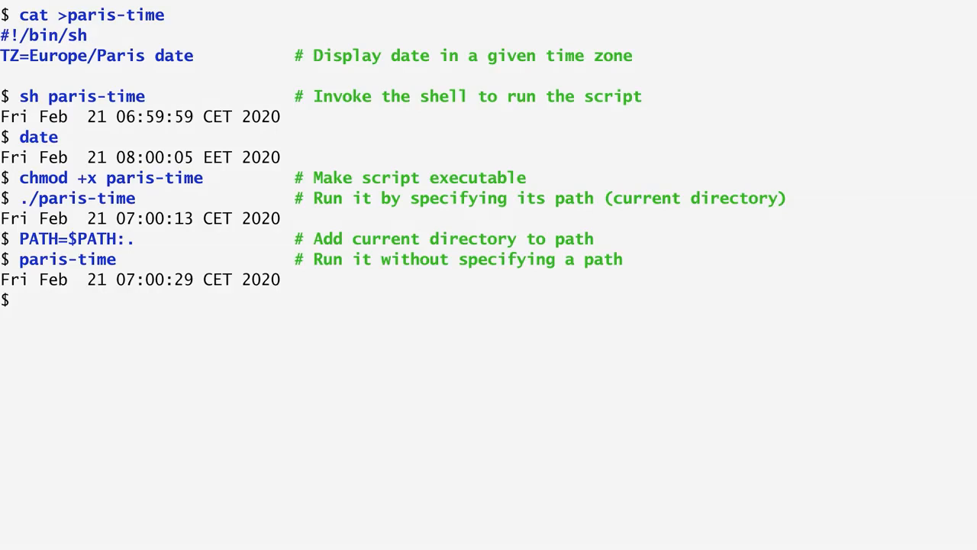
{"action": "type", "text": "mkdir $HOME/bin             # Create directory for executables"}
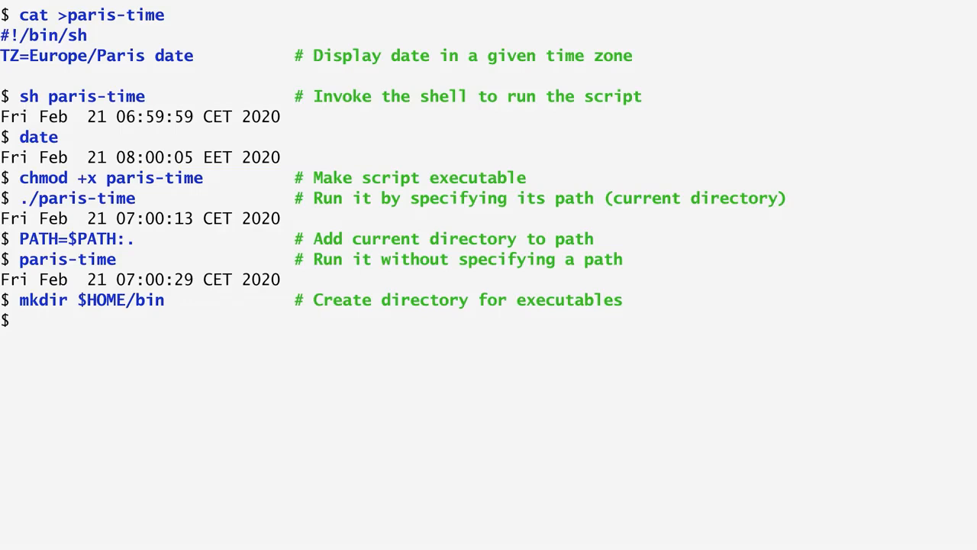
- Add $HOME/bin to PATH and move paris-time into $HOME/bin
{"action": "type", "text": "PATH"}
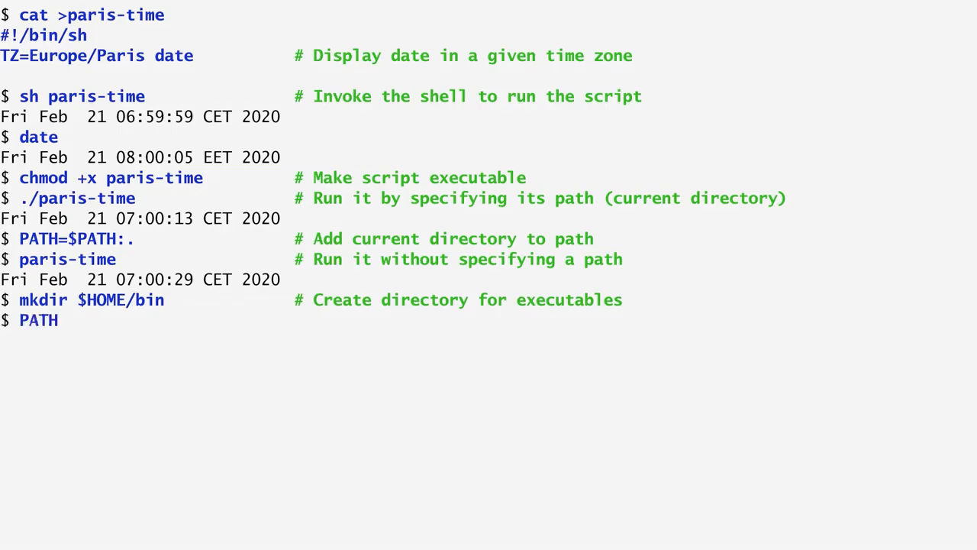
{"action": "type", "text": "=$PATH:$HOME/bin        # Add directory to path"}
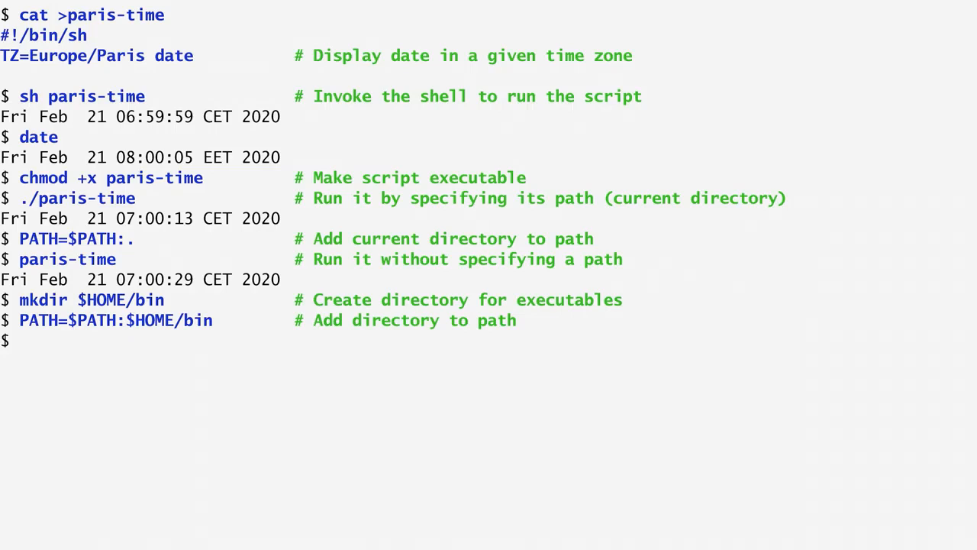
{"action": "type", "text": "mv p"}
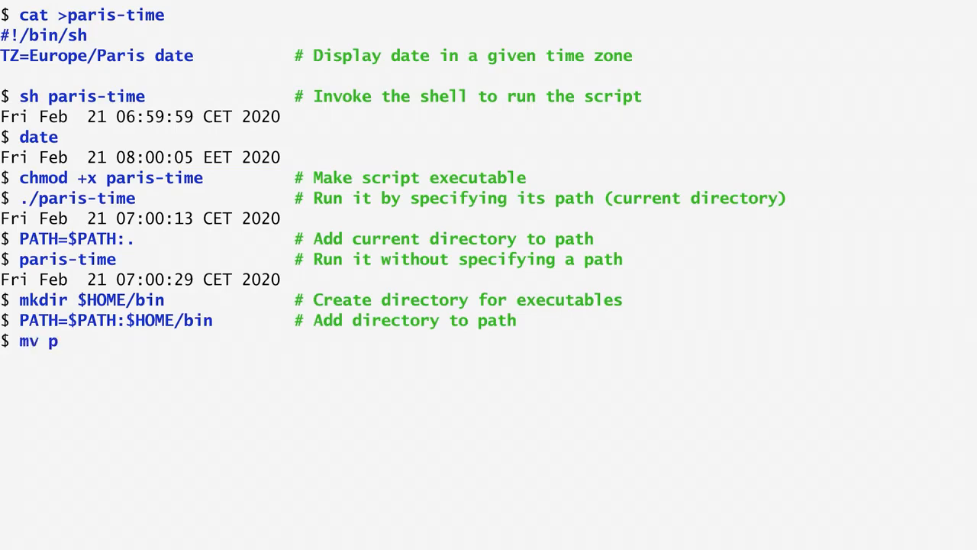
{"action": "type", "text": "aris-time $HOME/bin     # Move script to directory"}
{"action": "type", "text": "cd /tmp                     # Change to another directory"}
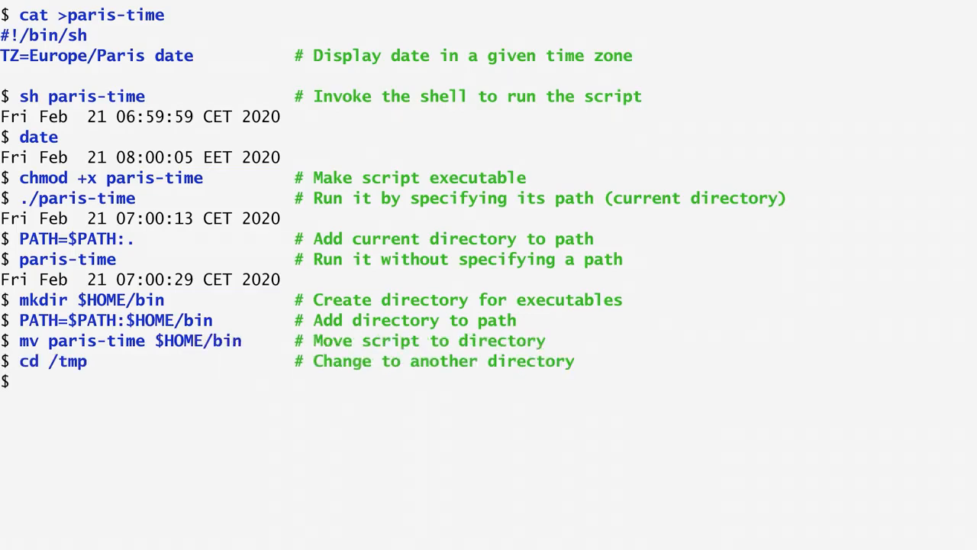
{"action": "type", "text": "paris"}
{"action": "type", "text": "#!/"}
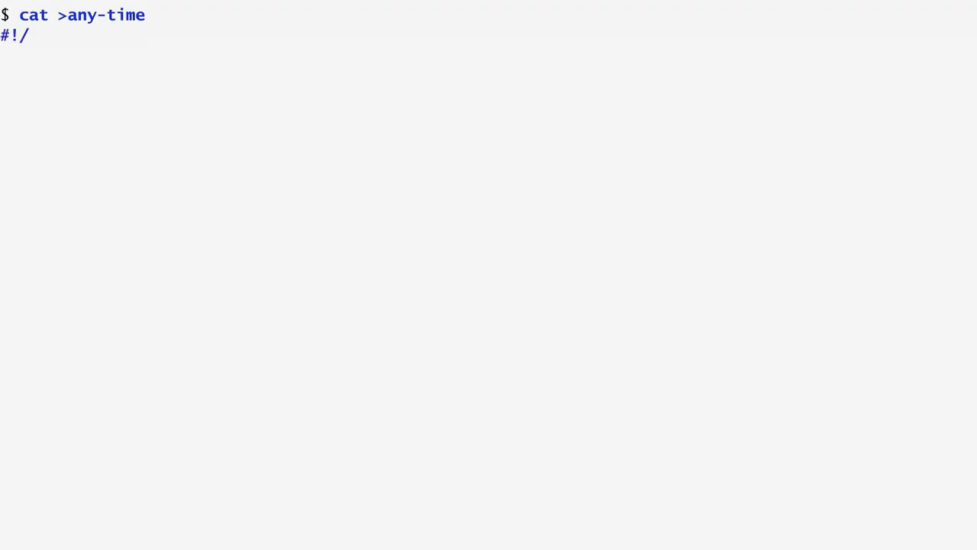
- Write any-time with #!/bin/sh, echo -n "The time in $1 is:" and TZ=$1 date
{"action": "type", "text": "bin/sh"}
{"action": "type", "text": "echo -n \"The time in $1 is: \" # Use first argument"}
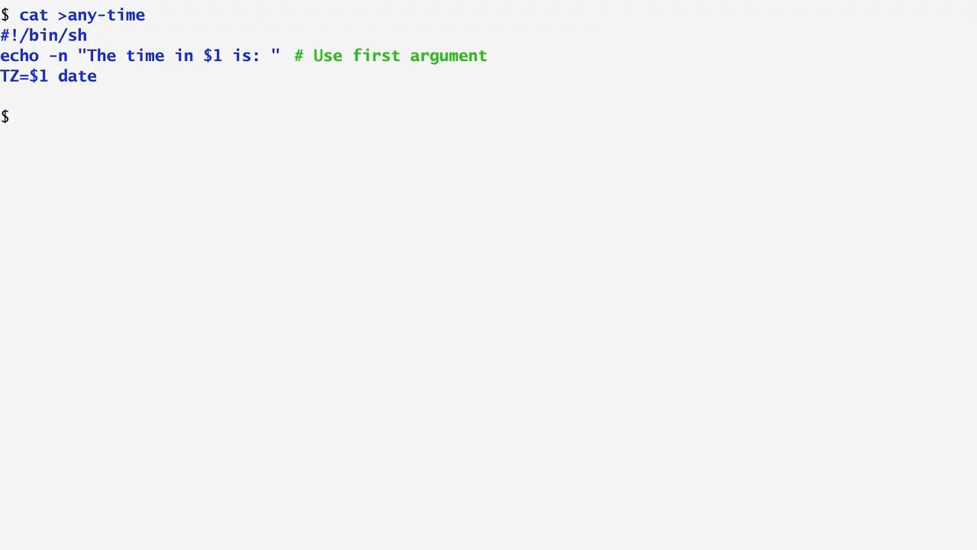
{"action": "type", "text": "sh an"}
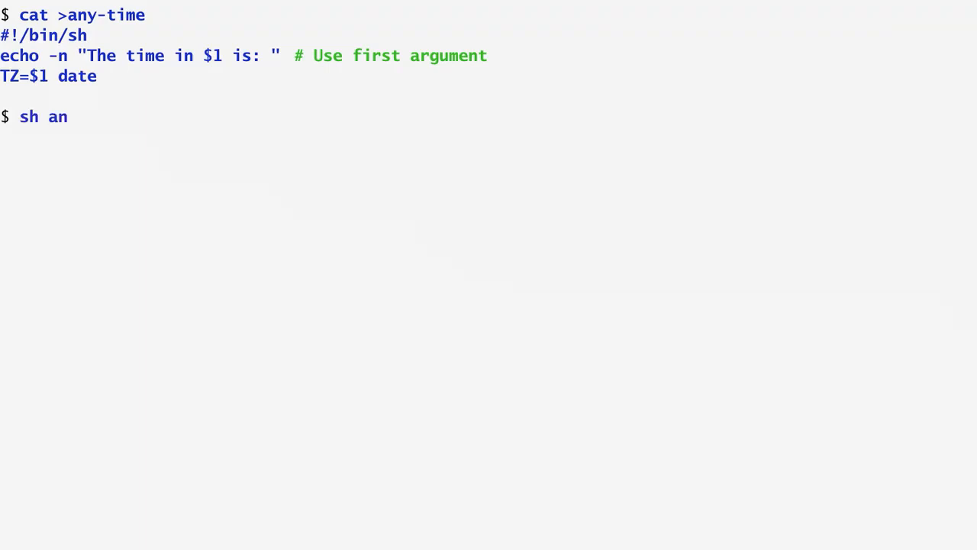
- Run any-time for Europe/Amsterdam (CET) and America/Los_Angeles (PST)
{"action": "type", "text": "y-time Europe/A"}
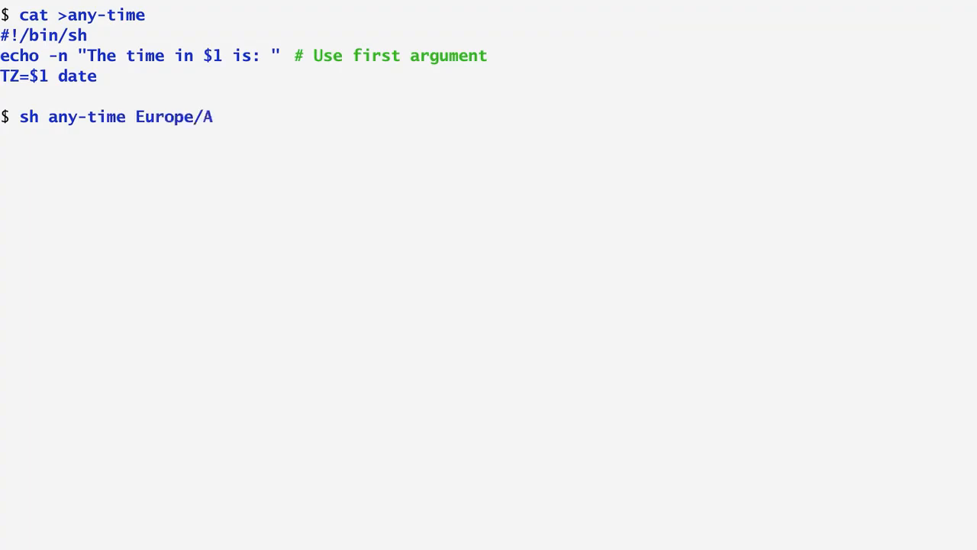
{"action": "key", "text": "Return"}
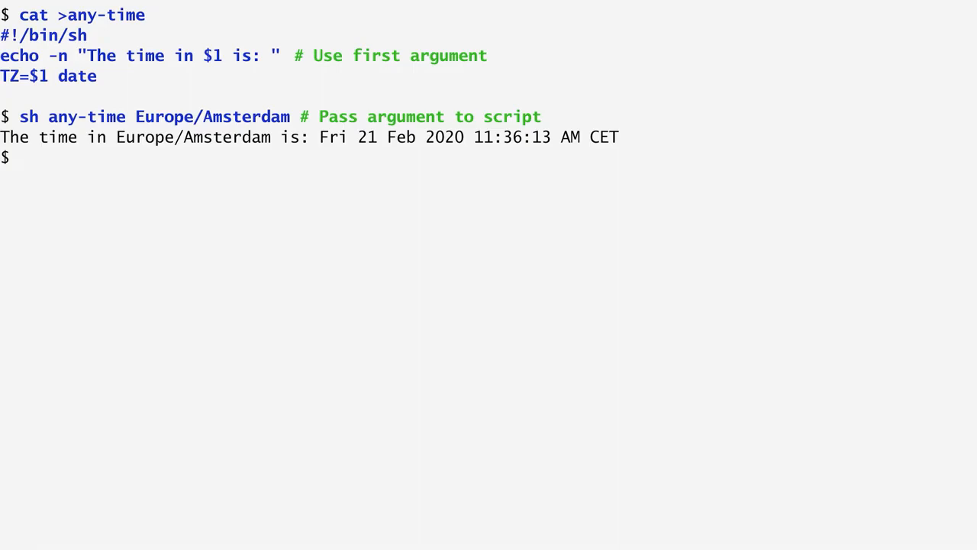
{"action": "type", "text": "sh an"}
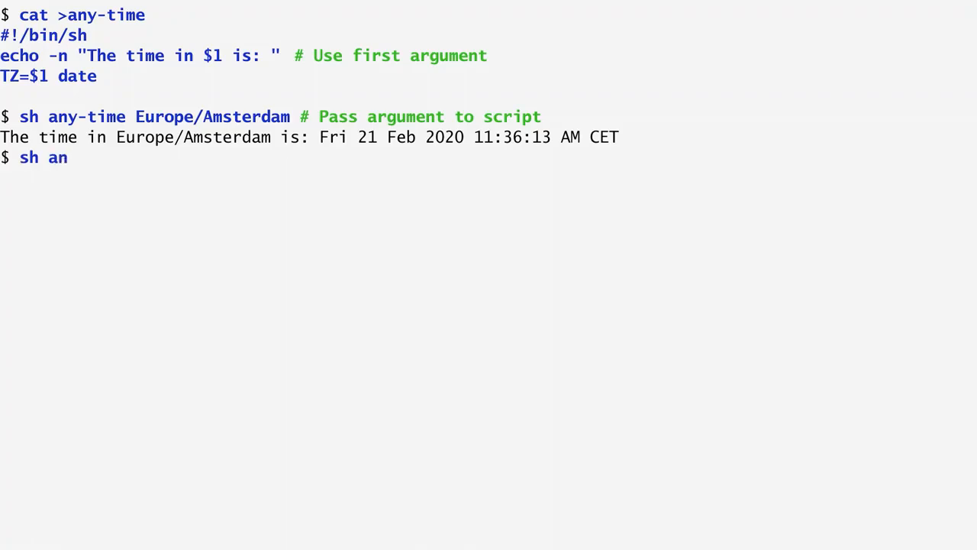
{"action": "type", "text": "y-time America/L"}
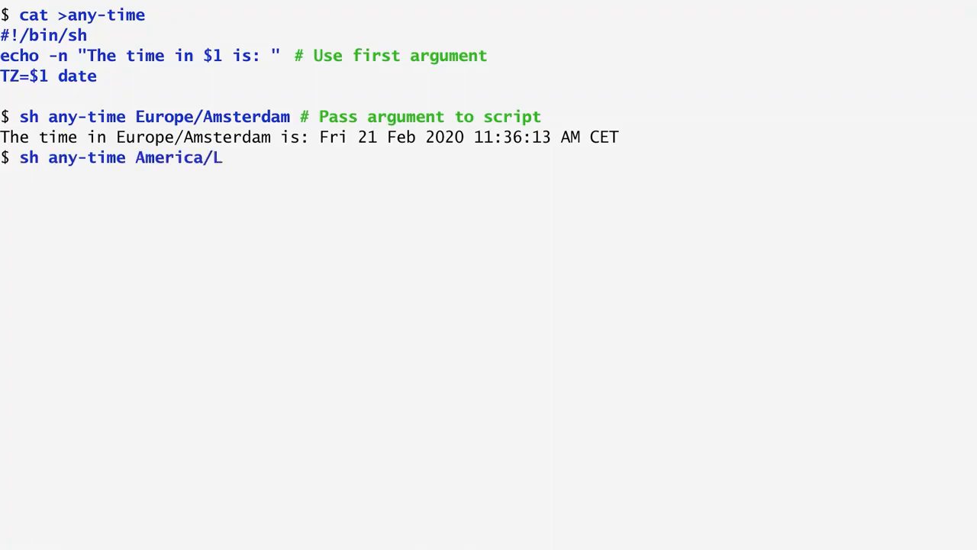
{"action": "key", "text": "Return"}
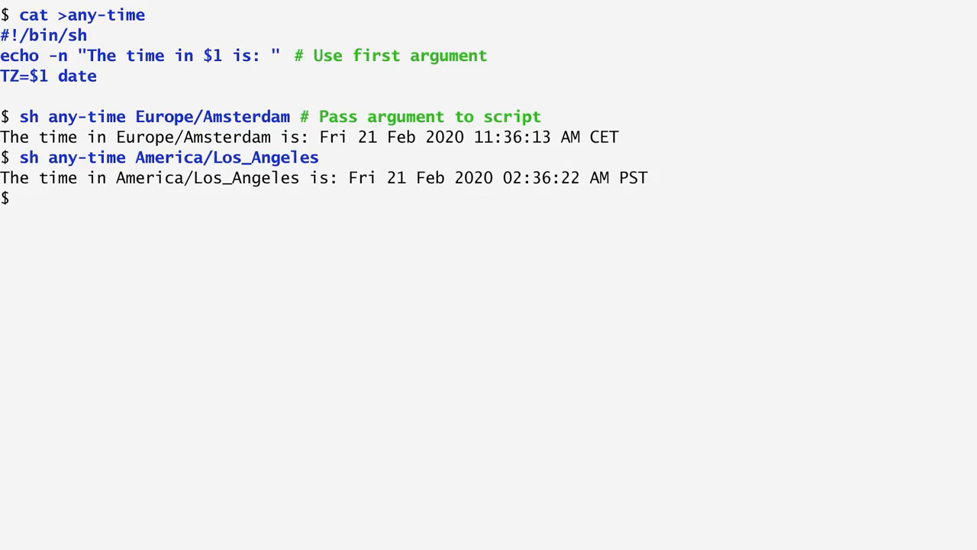
{"action": "type", "text": "sh any-time E"}
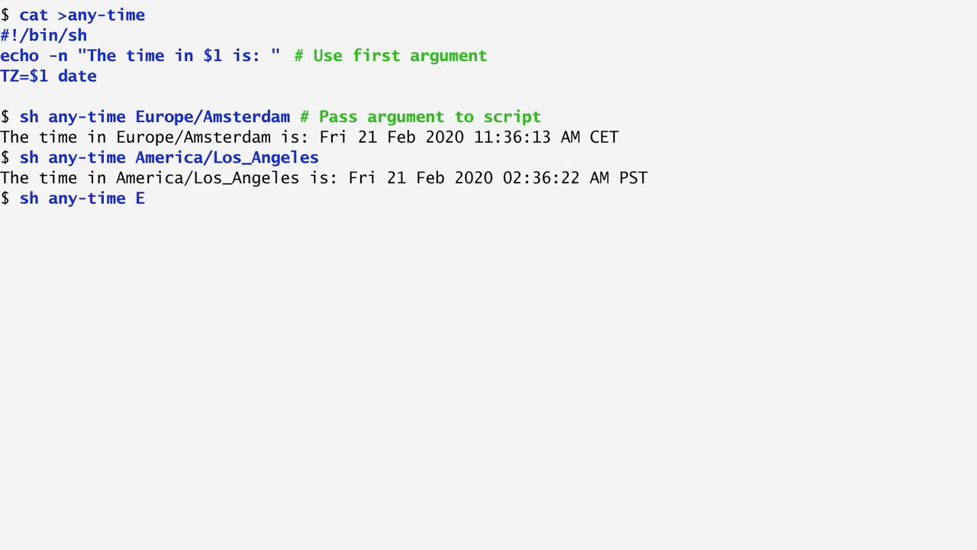
{"action": "type", "text": "urope/Athens"}
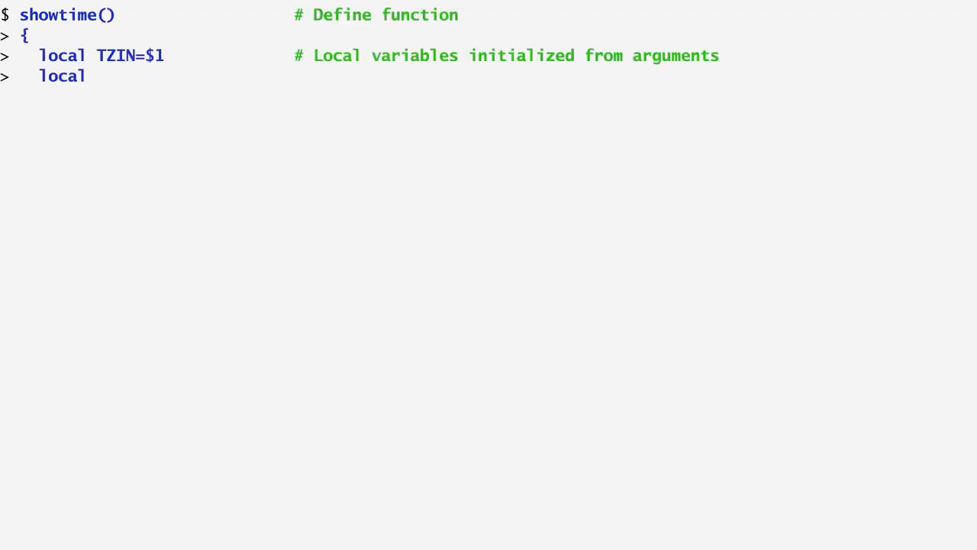
- Declare local TZOUT=$2 and local TIME=$3 inside the showtime function
{"action": "type", "text": "TZOUT=$2"}
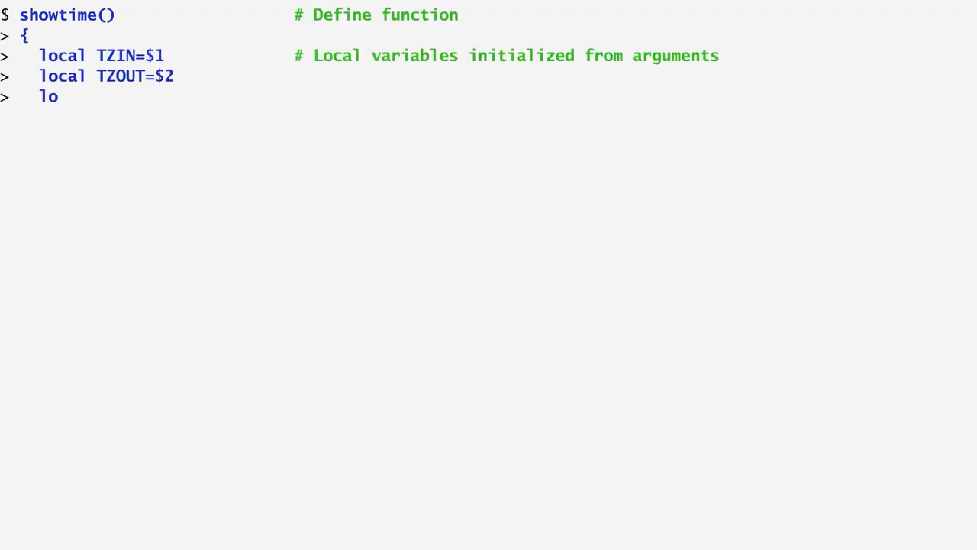
{"action": "type", "text": "cal TIME=$3"}
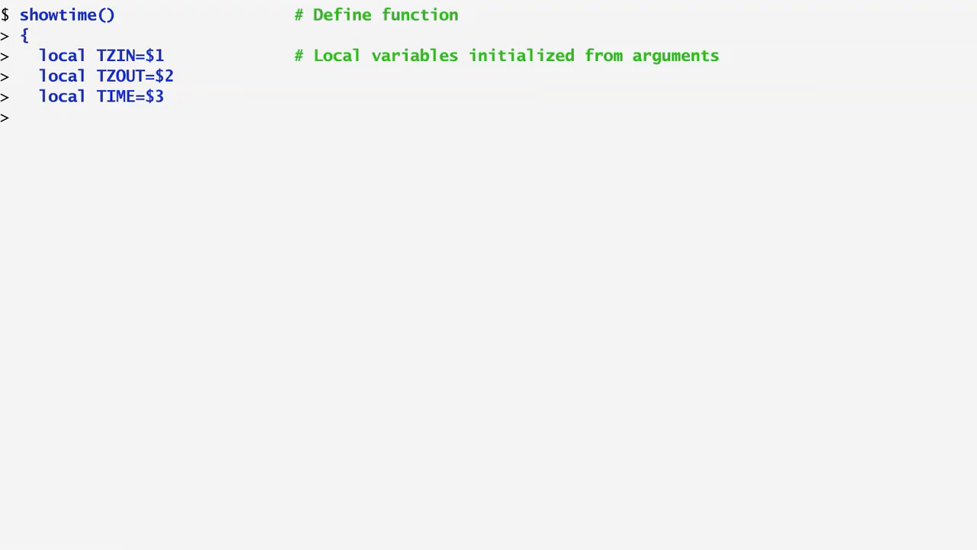
- Close showtime with echo -n "$TZIN $TIME" and the TZ=$TZOUT date --date conversion line
{"action": "type", "text": "echo -"}
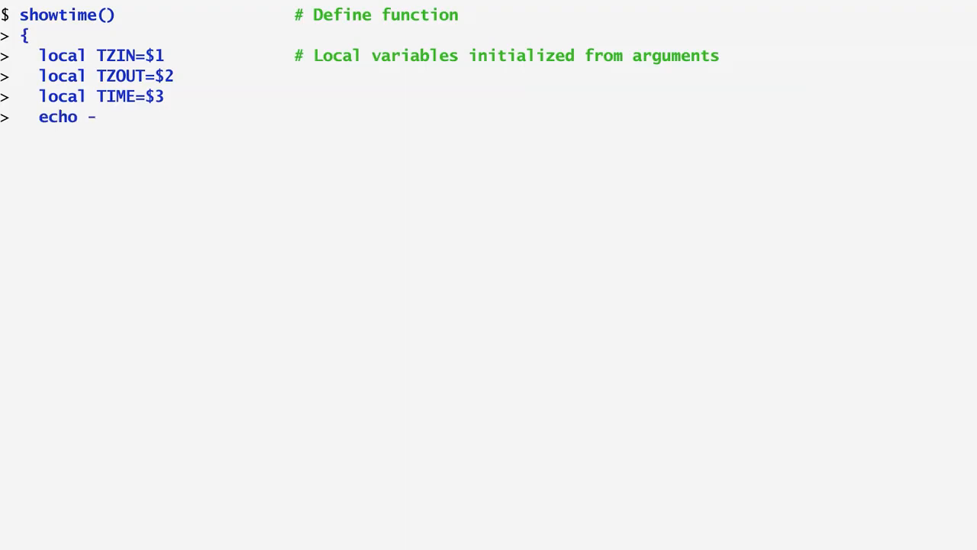
{"action": "type", "text": "n \"$TZIN $TIME is $TZOUT"}
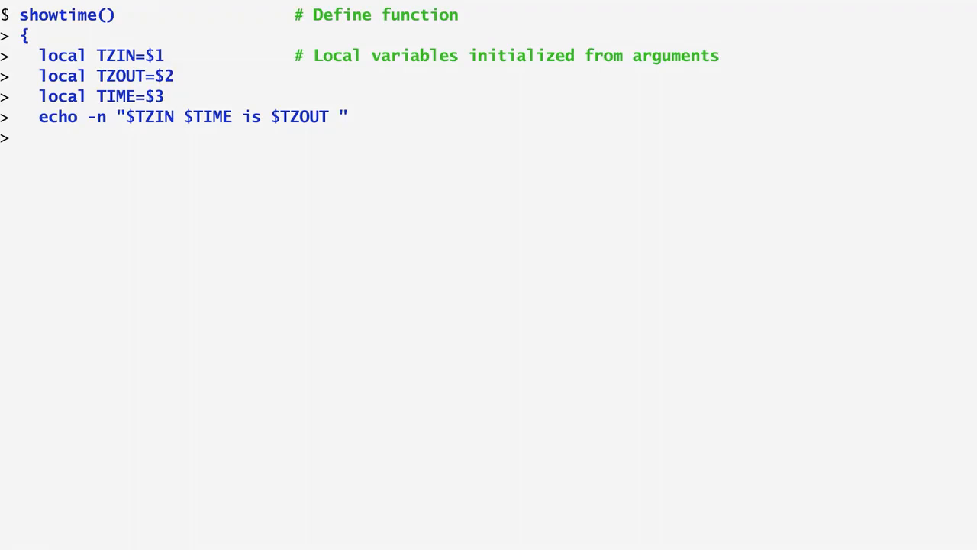
{"action": "type", "text": "TZ=$TZOUT date -"}
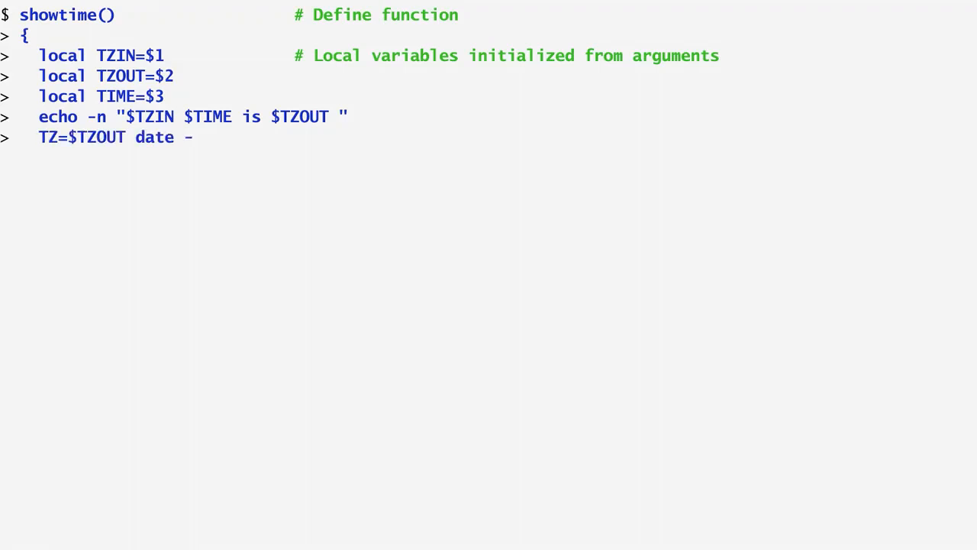
{"action": "type", "text": "-date=\"TZ=\\\"$TZIN\\\" $TIME\""}
{"action": "type", "text": "}"}
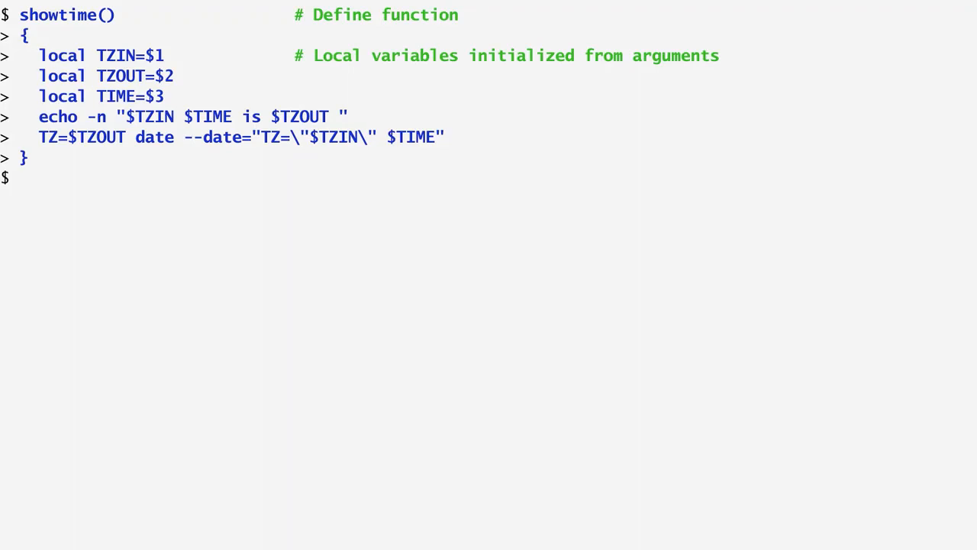
- Call showtime America/New_York Asia/Kolkata 11:45, getting Fri 21 Feb 2020 10:15:00
{"action": "type", "text": "s"}
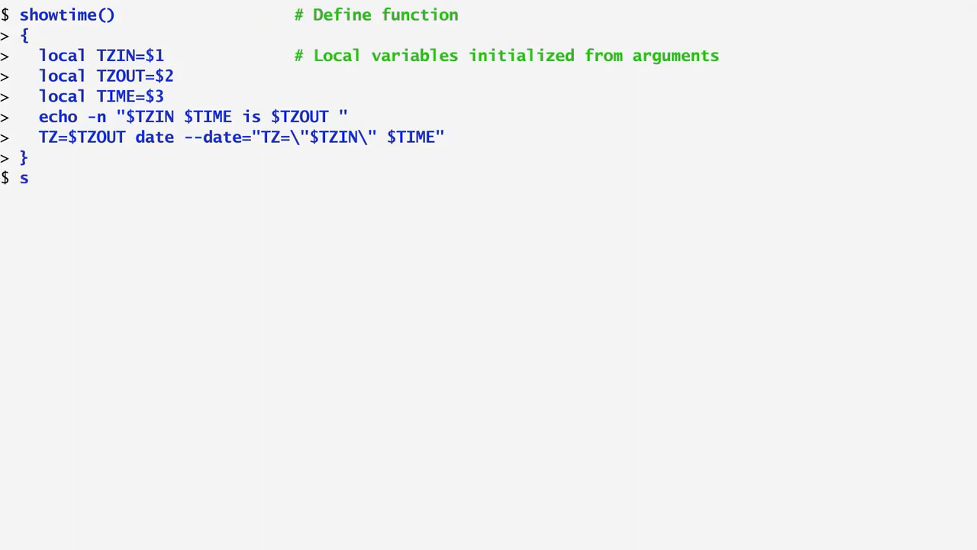
{"action": "type", "text": "howtime America/"}
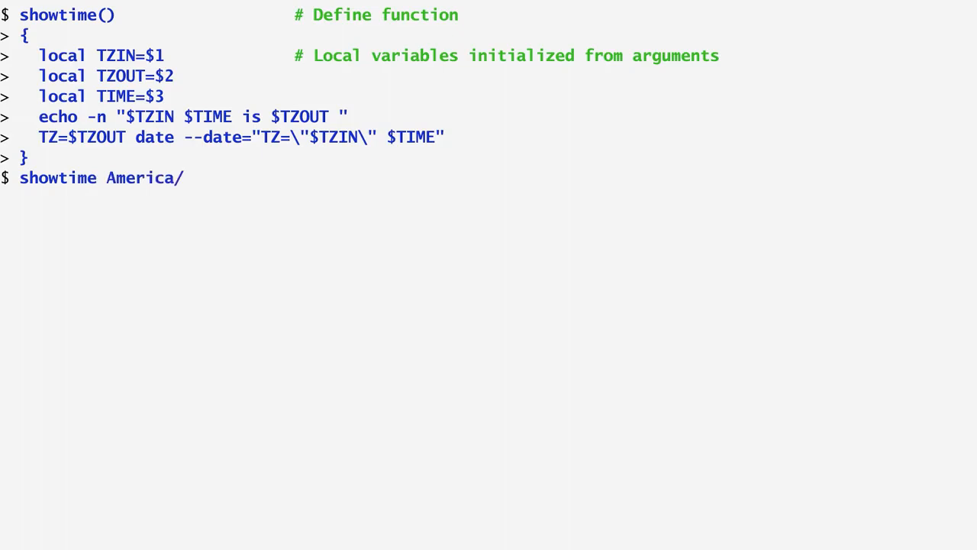
{"action": "type", "text": "New_York Asia/"}
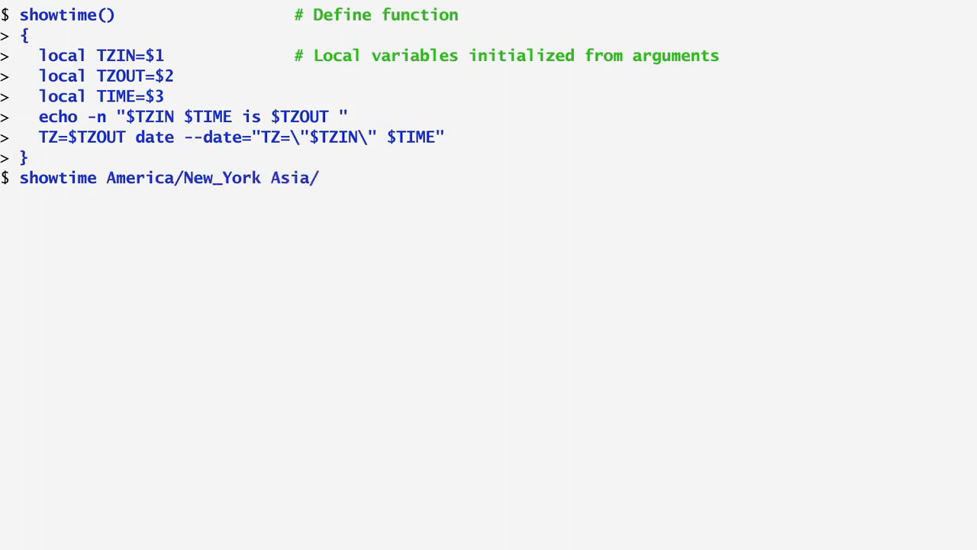
{"action": "key", "text": "Return"}
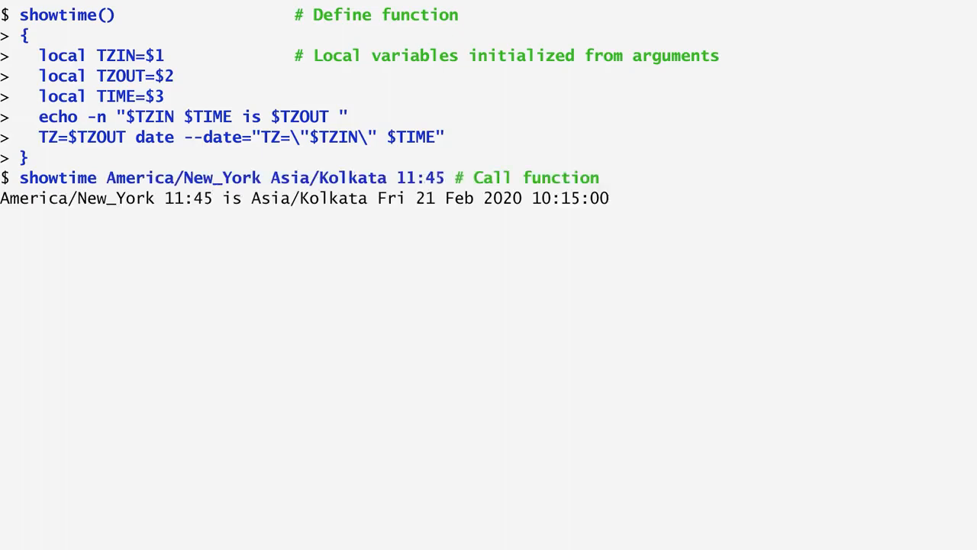